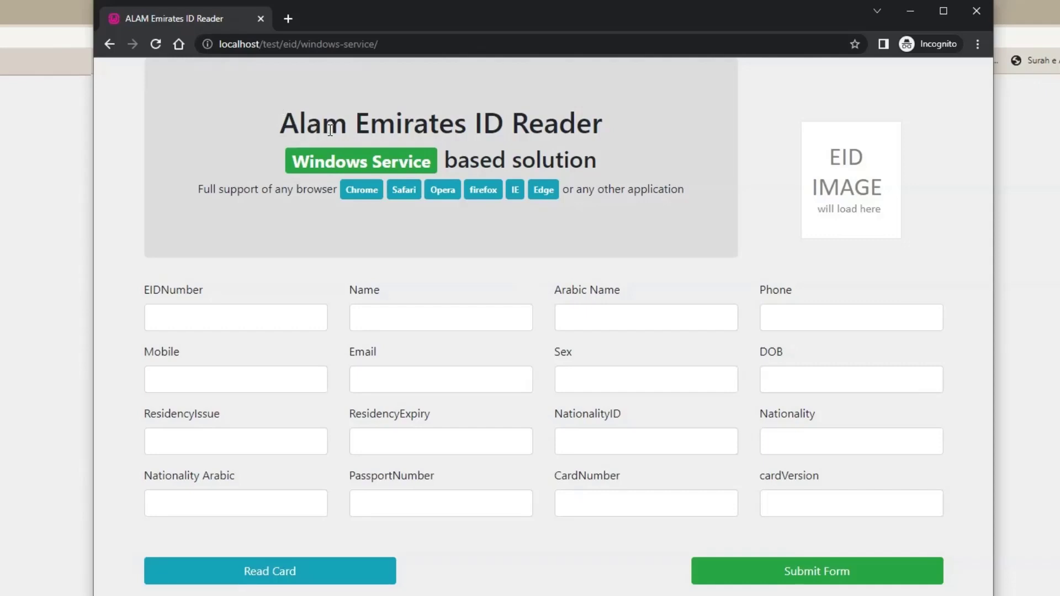
mouse_move(567, 134)
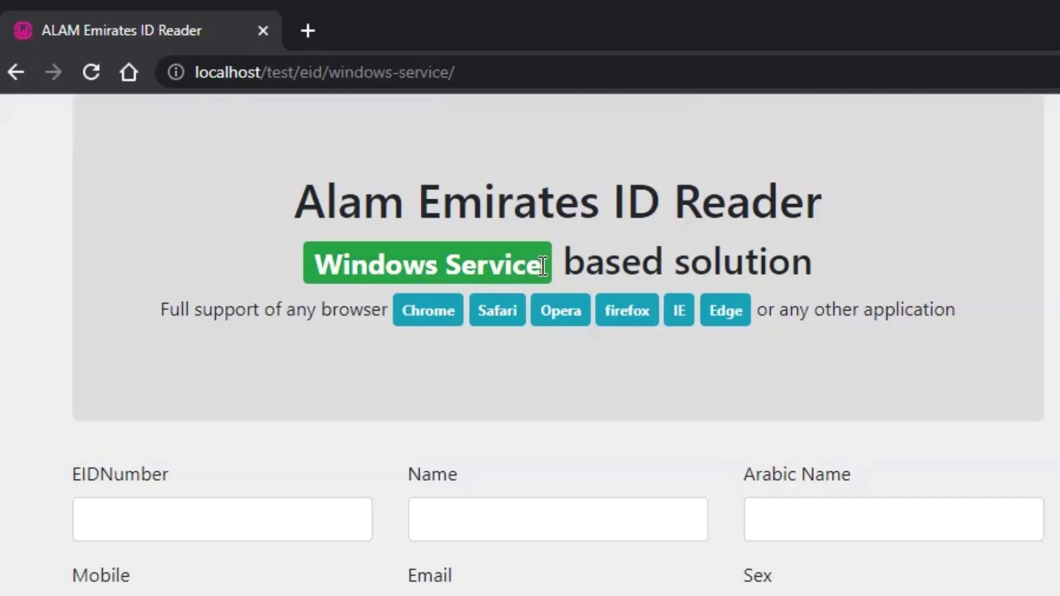
mouse_move(403, 296)
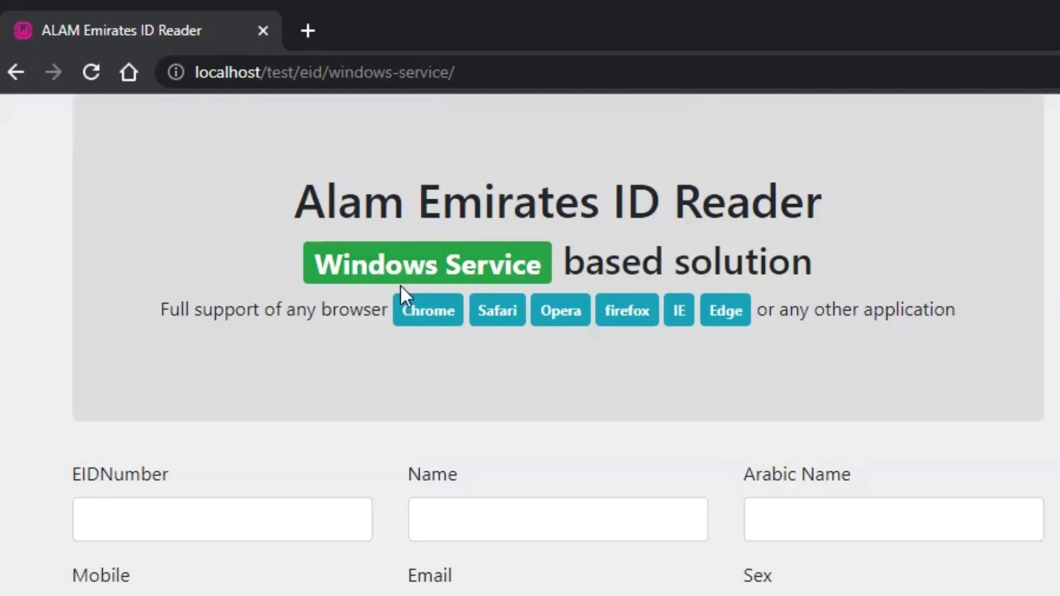
- Read the inserted Emirates ID card, loading the holder's details and EID photo into the form
left_click_drag(160, 310, 382, 309)
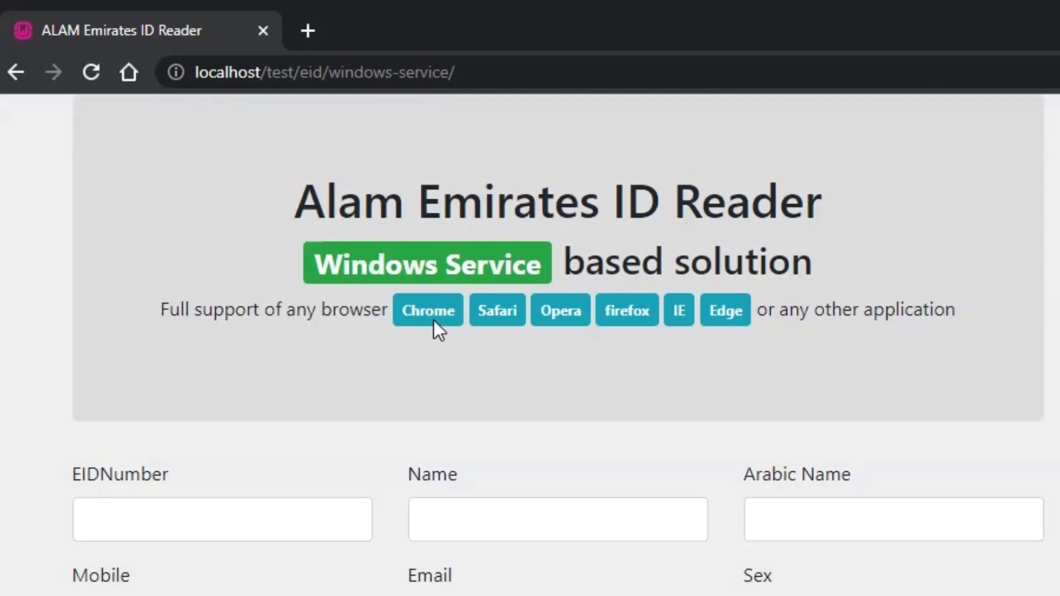
mouse_move(638, 336)
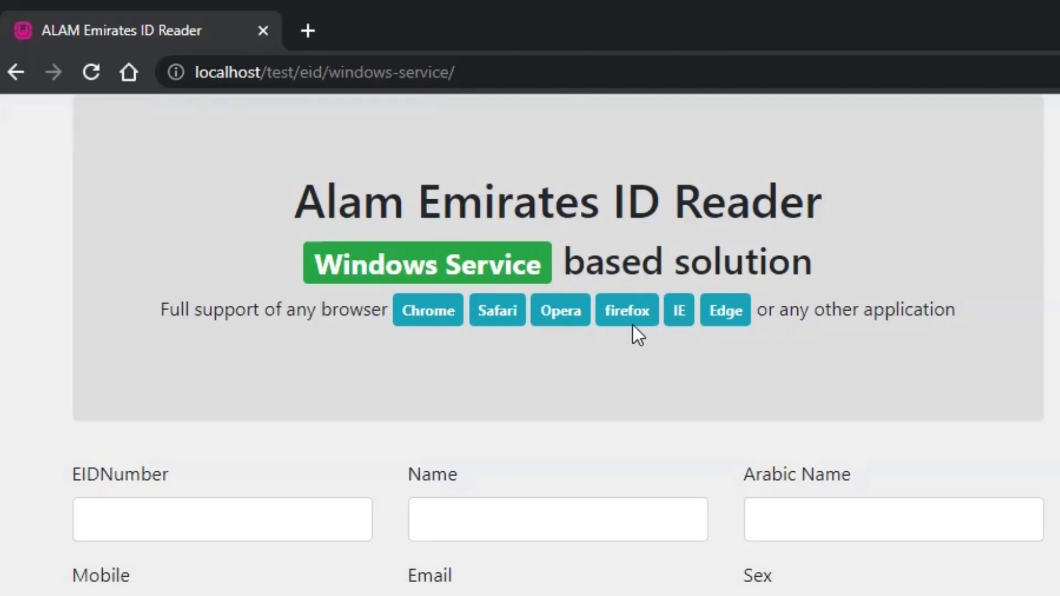
mouse_move(749, 324)
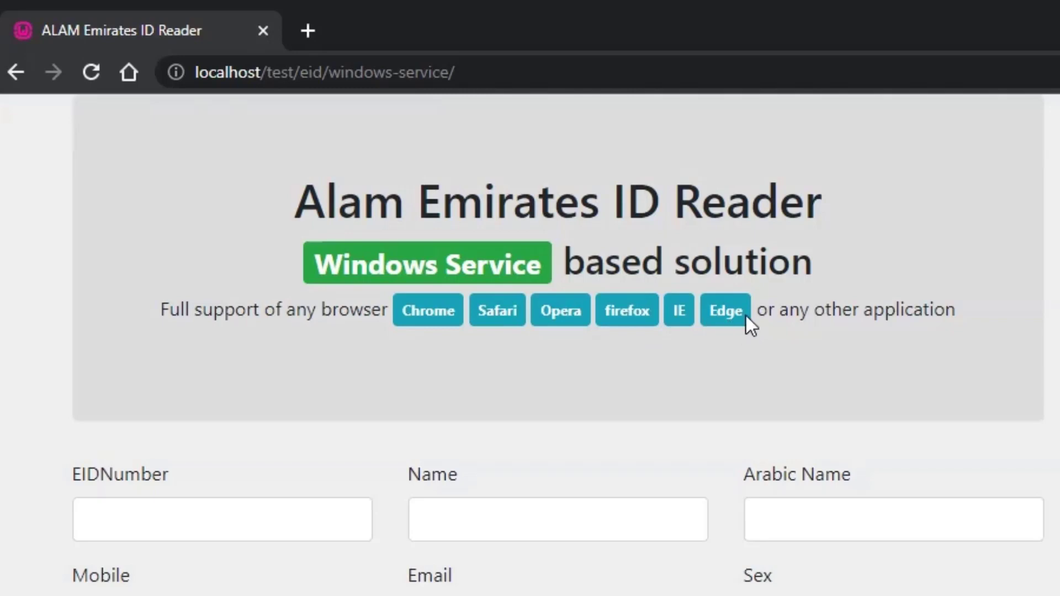
mouse_move(967, 322)
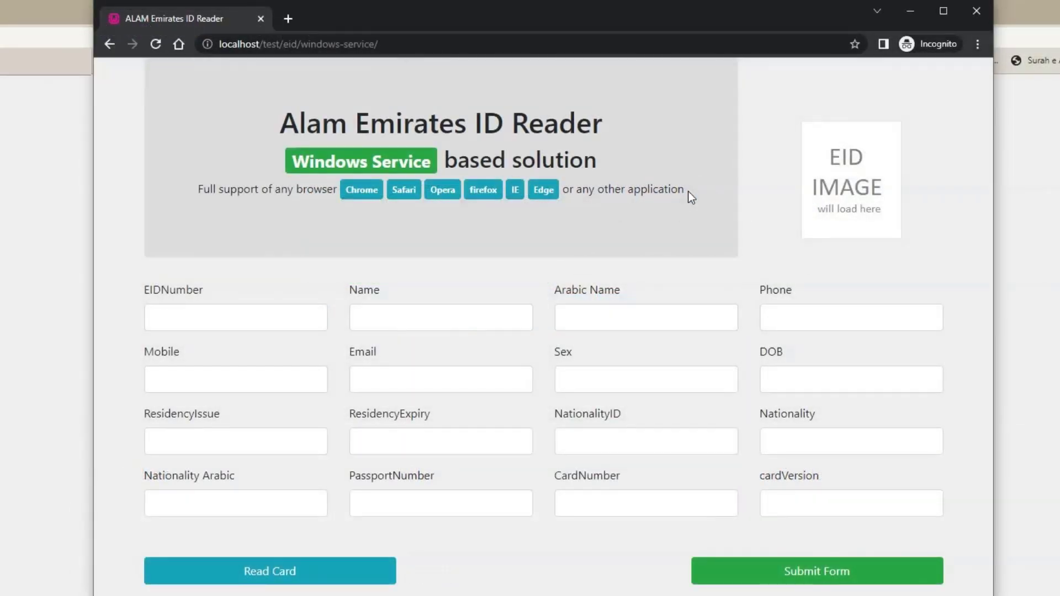
mouse_move(192, 78)
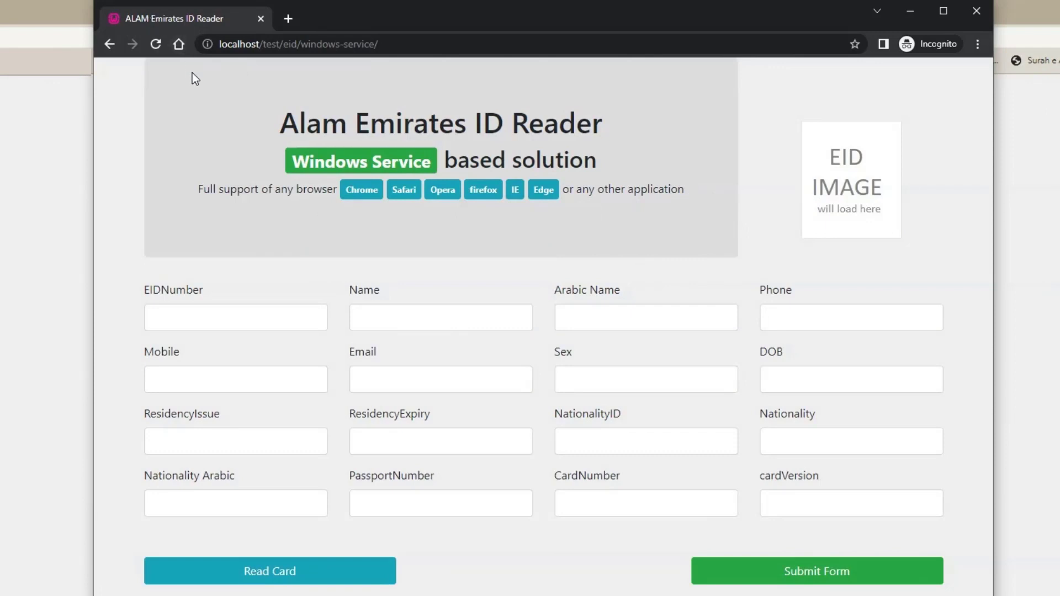
left_click(268, 570)
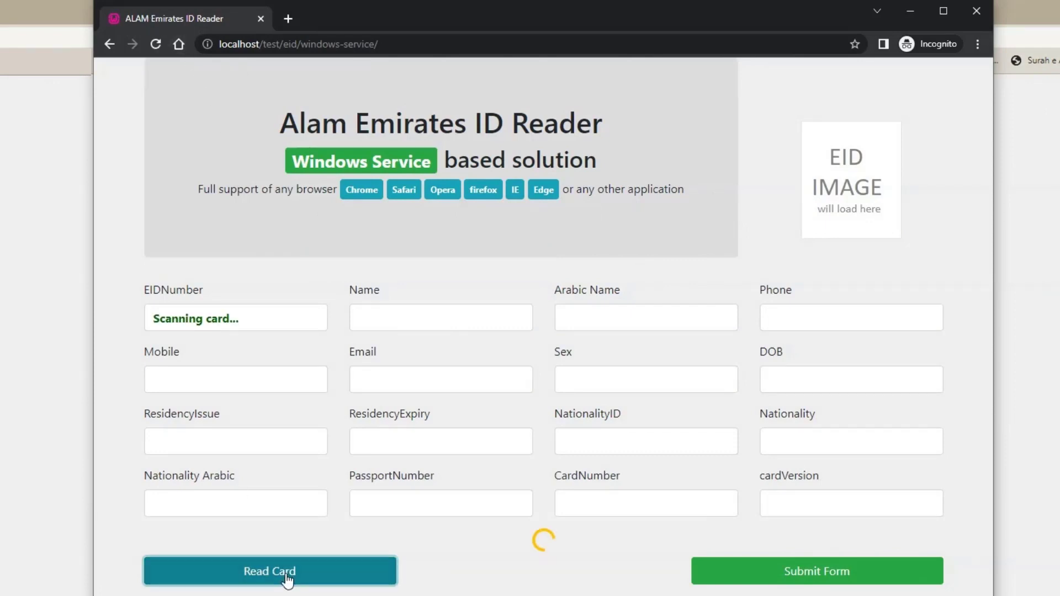
left_click(269, 570)
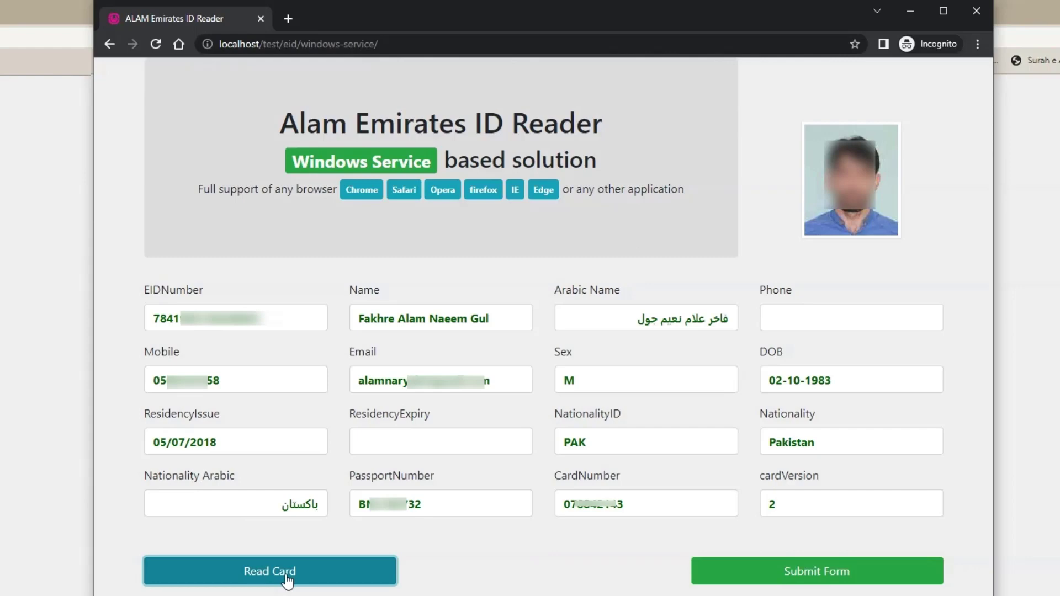
mouse_move(719, 252)
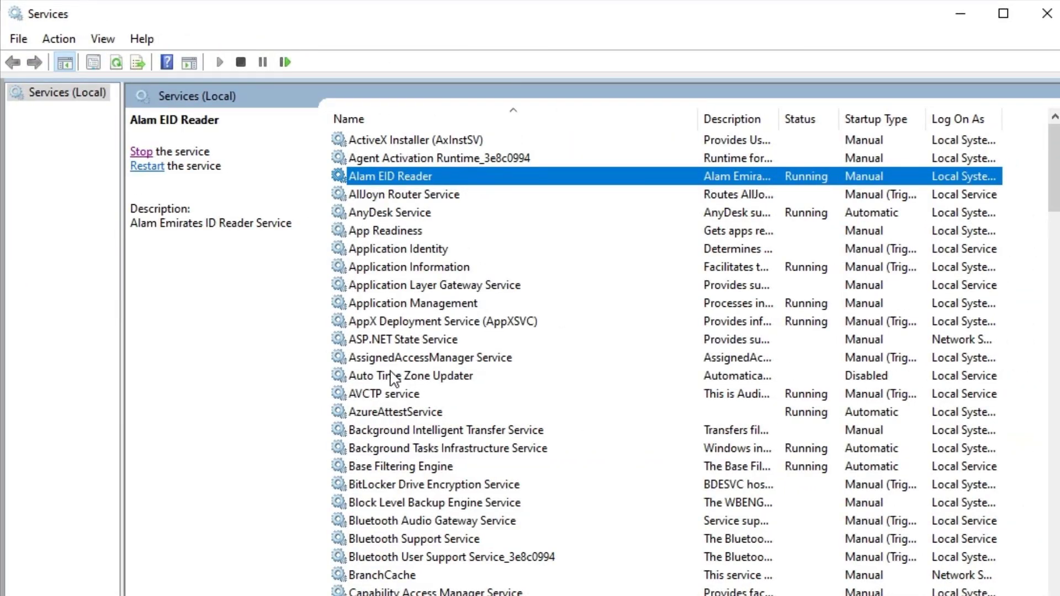
mouse_move(422, 186)
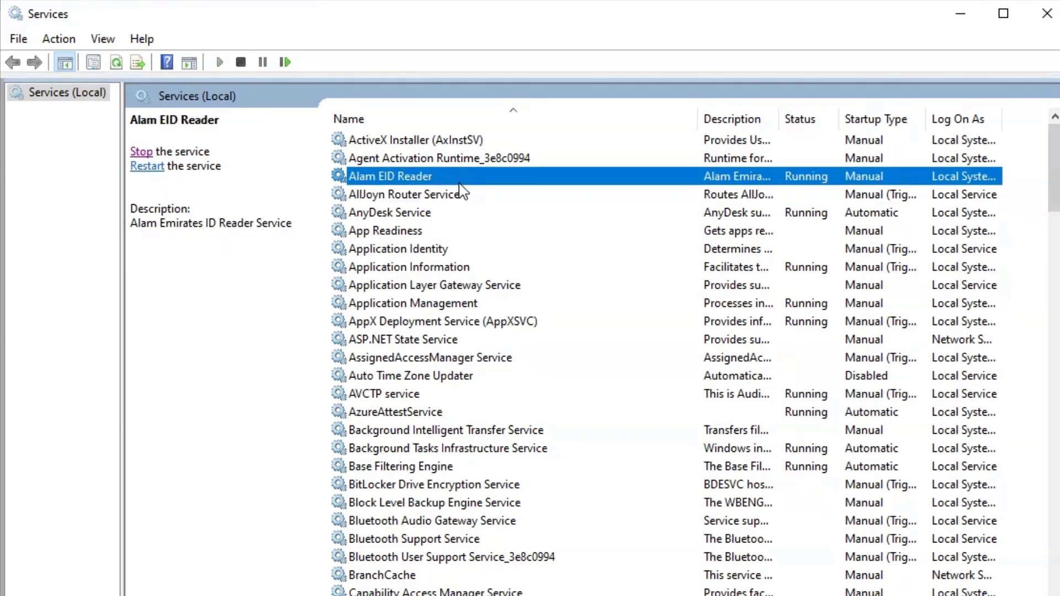
mouse_move(483, 189)
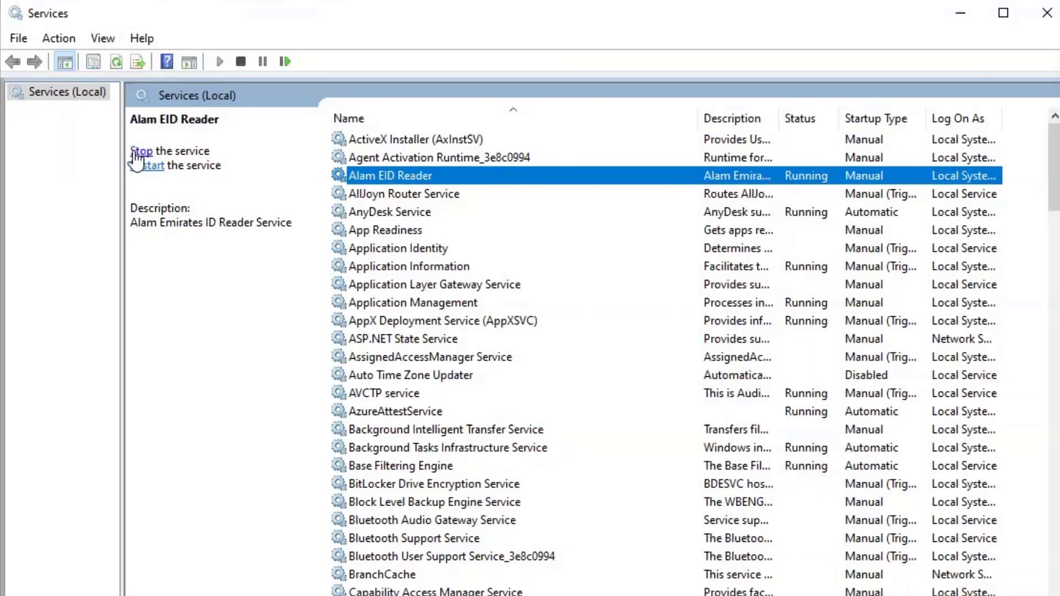
- Stop the Alam EID Reader Windows service from the Services pane
left_click(140, 151)
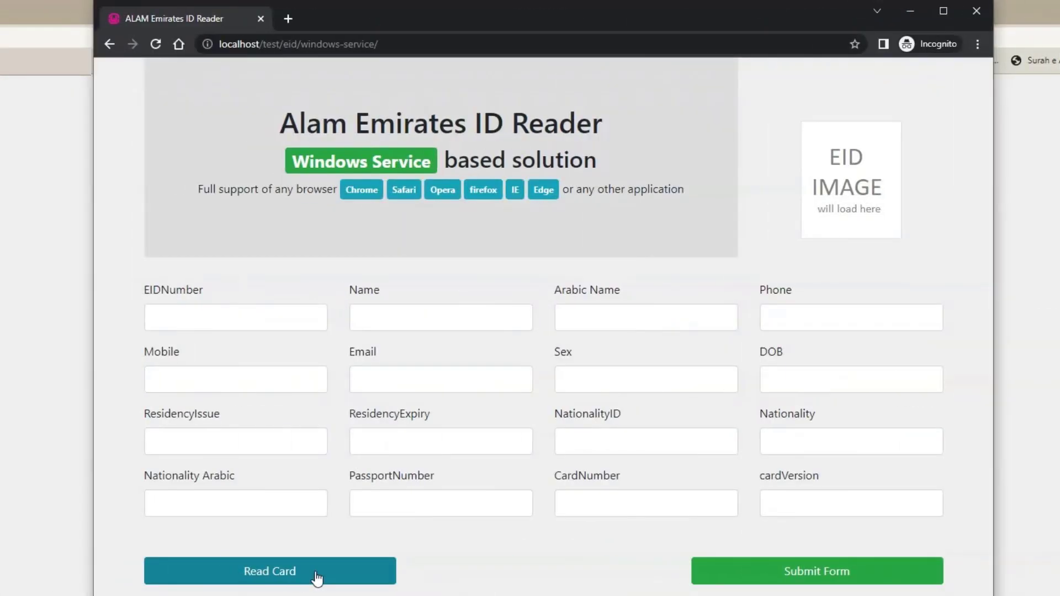
- Attempt a card read and dismiss the 'Windows Service might not be running' alert
left_click(269, 570)
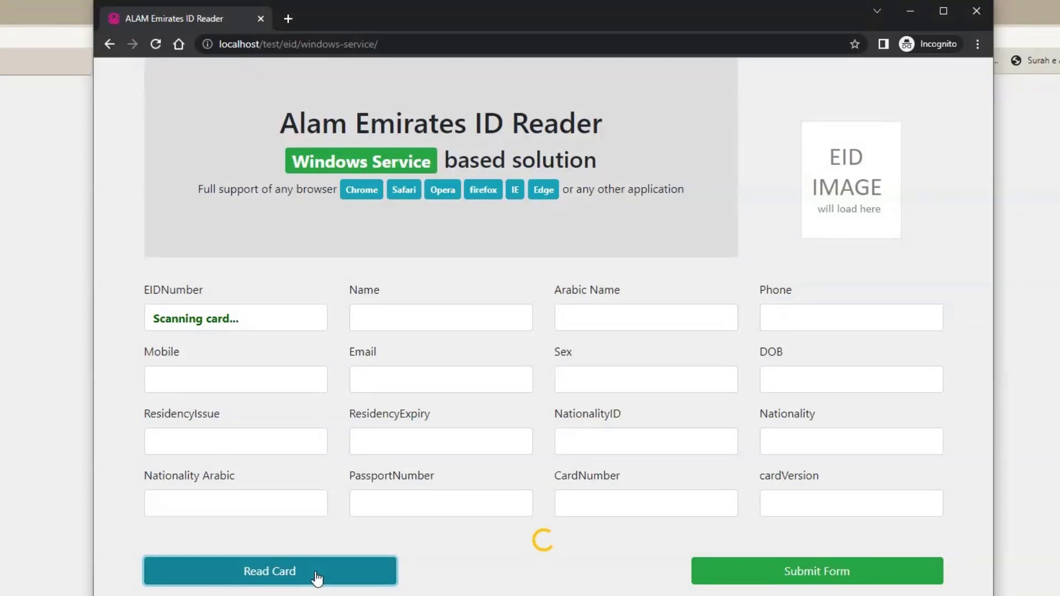
left_click(269, 570)
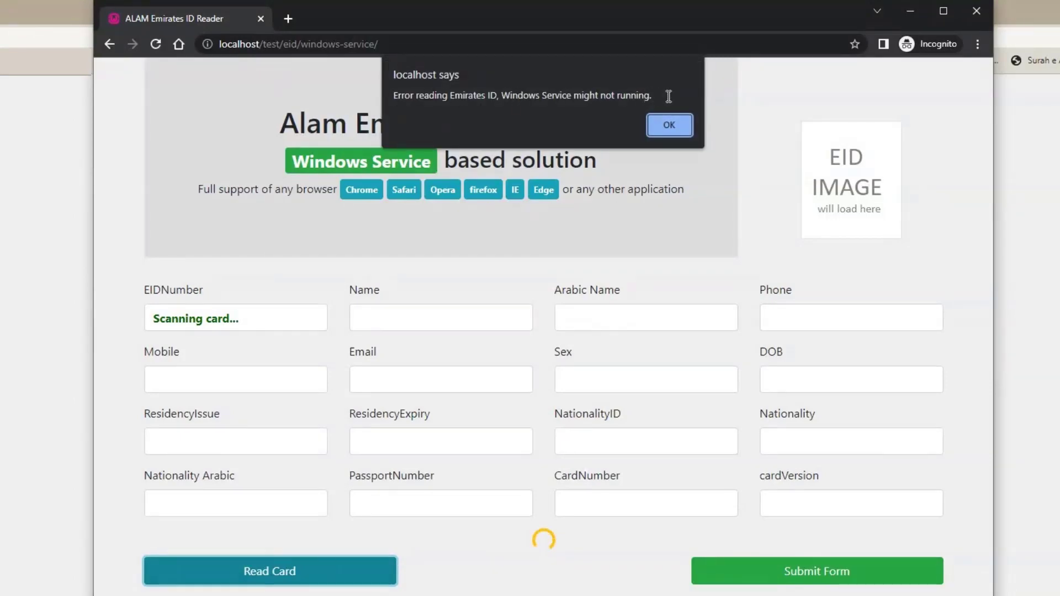
left_click(668, 125)
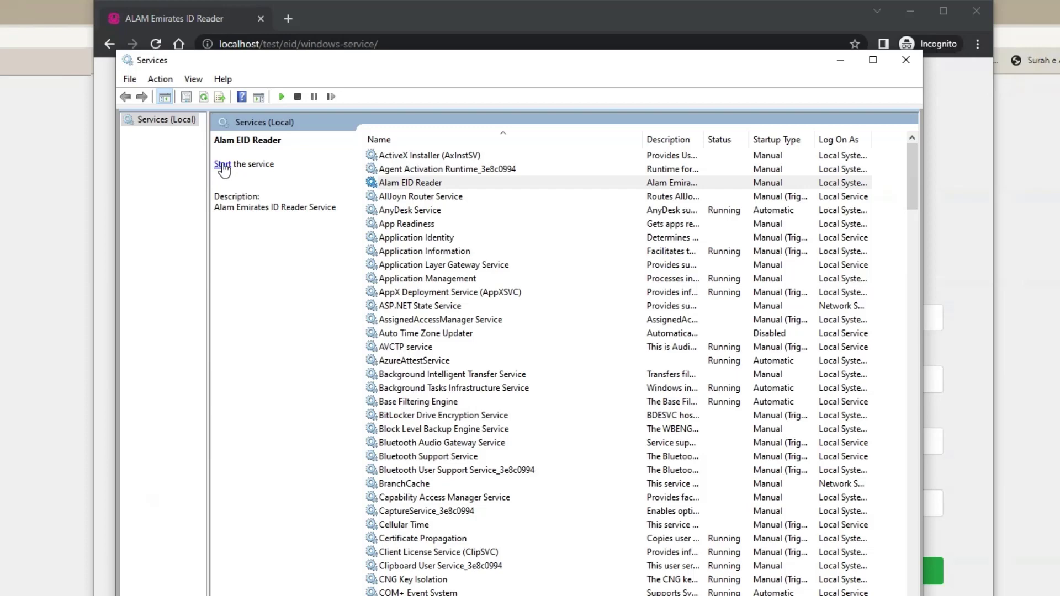
- Start the Alam EID Reader service again so its status shows Running
left_click(240, 164)
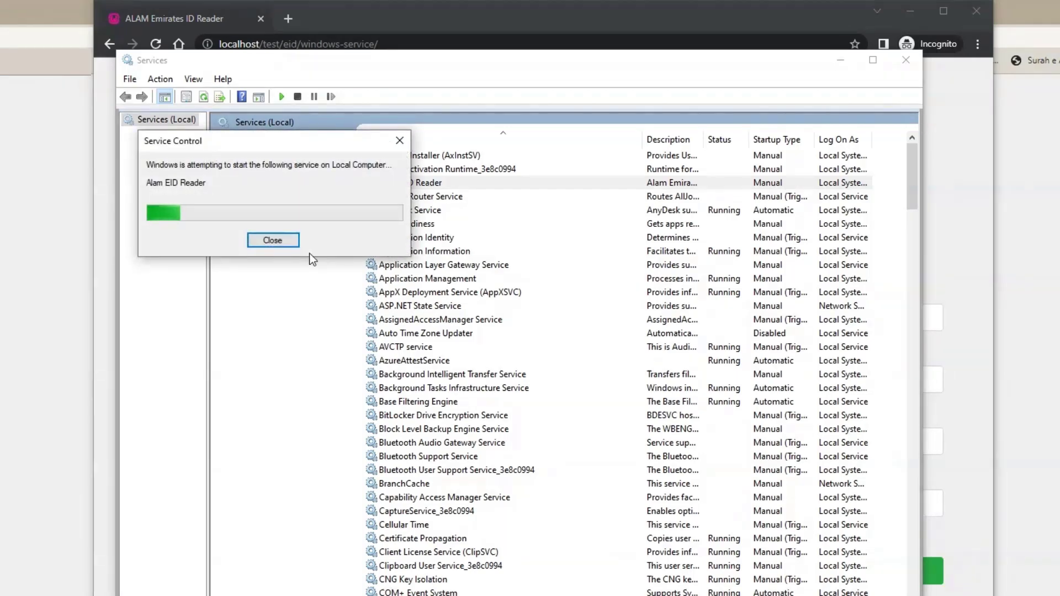
left_click(272, 240)
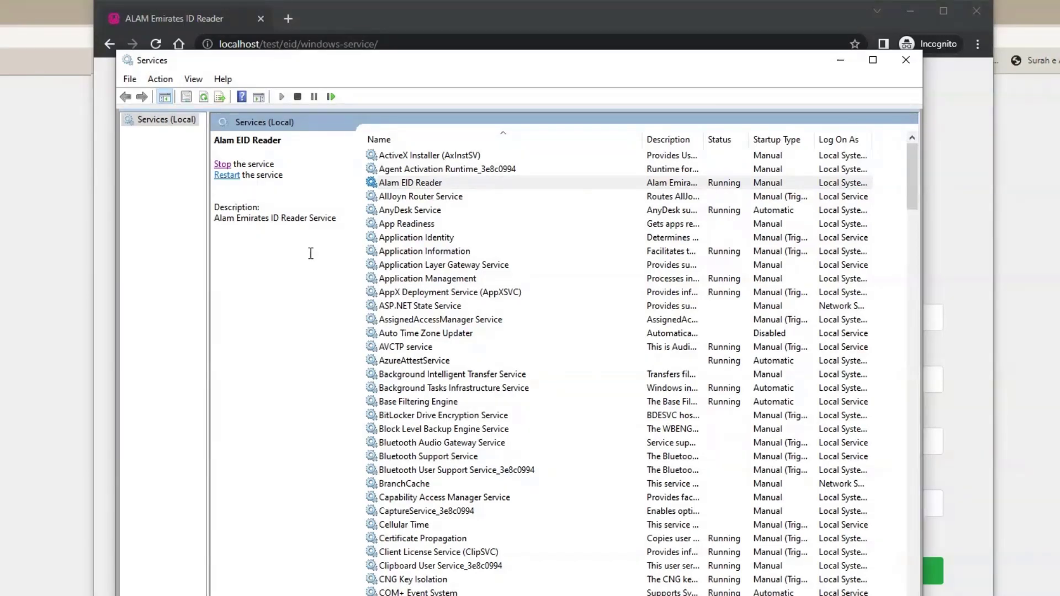
mouse_move(454, 20)
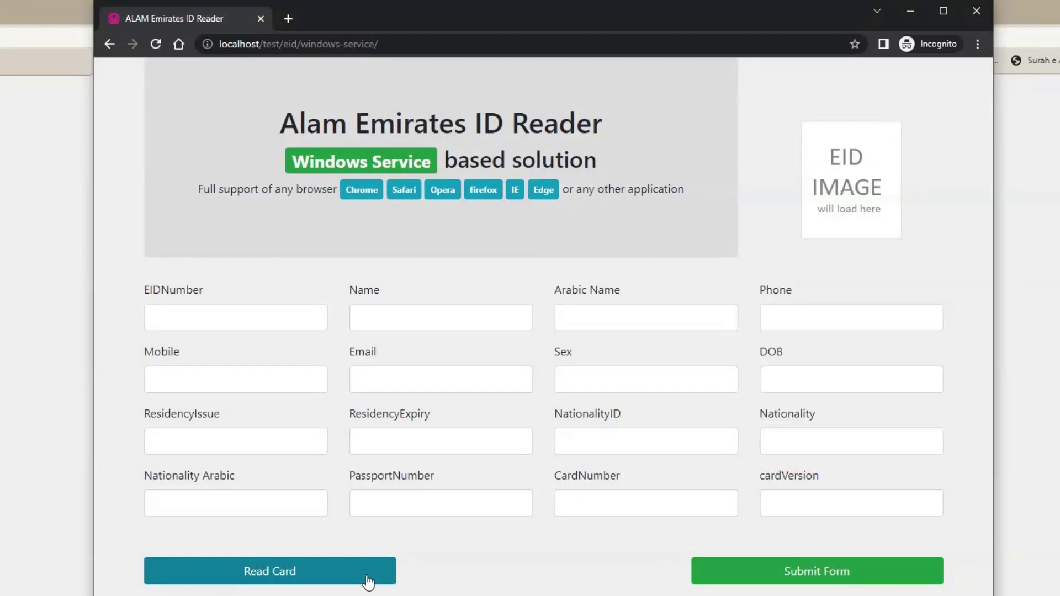
- Attempt a card read and dismiss the 'No smartcard reader connected' alert
left_click(269, 570)
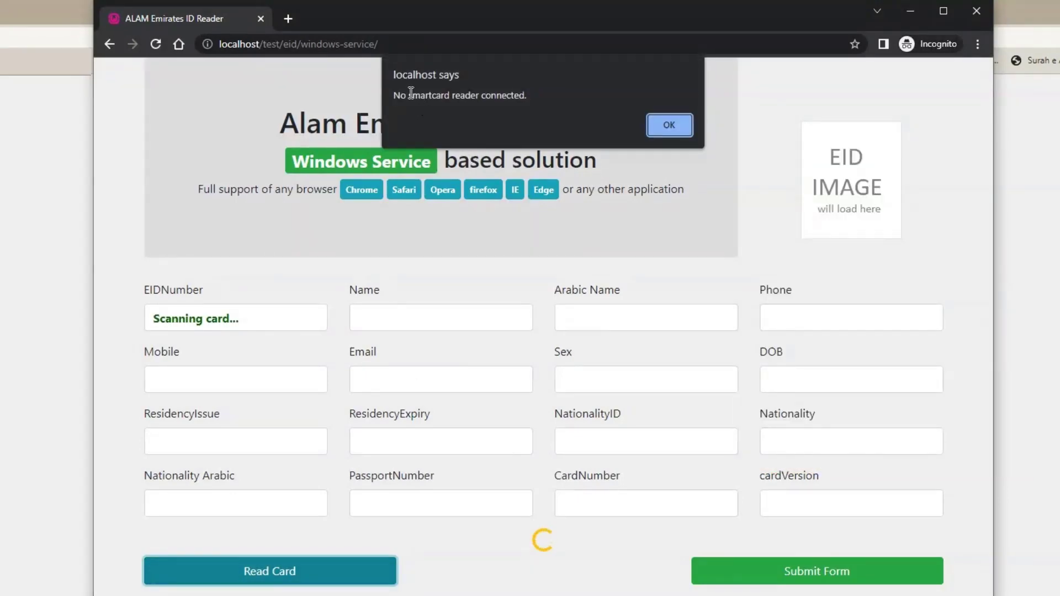
mouse_move(452, 115)
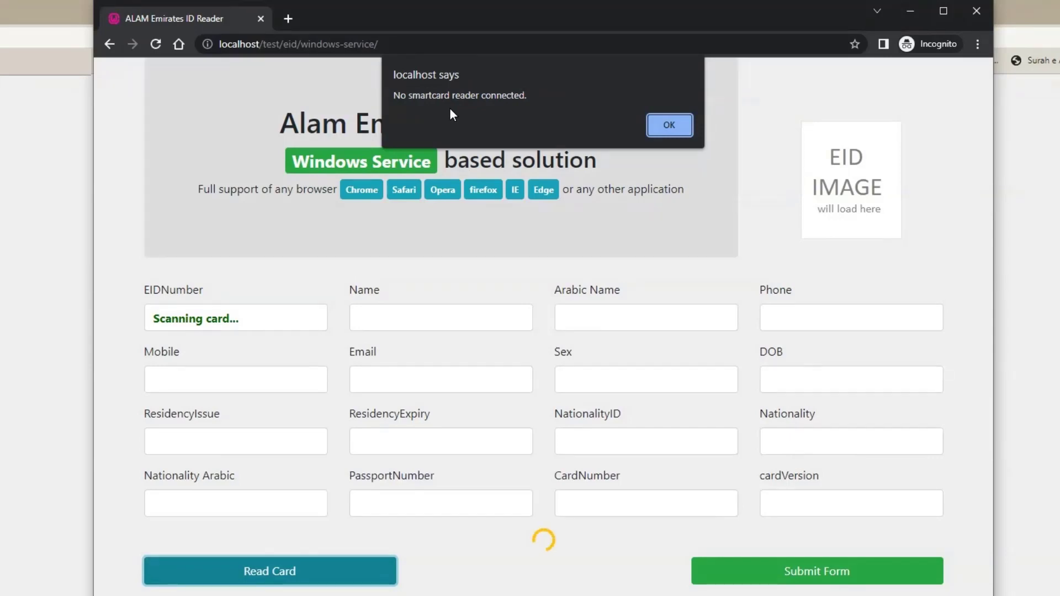
left_click(668, 125)
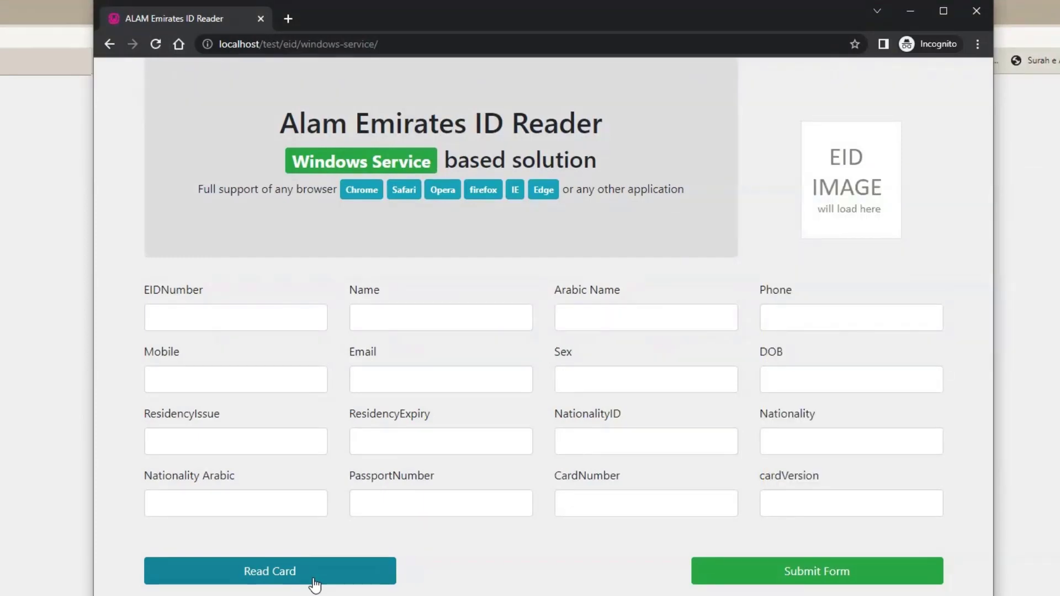
- Attempt a card read and dismiss the 'Emirates ID not inserted in cardreader' alert
left_click(270, 571)
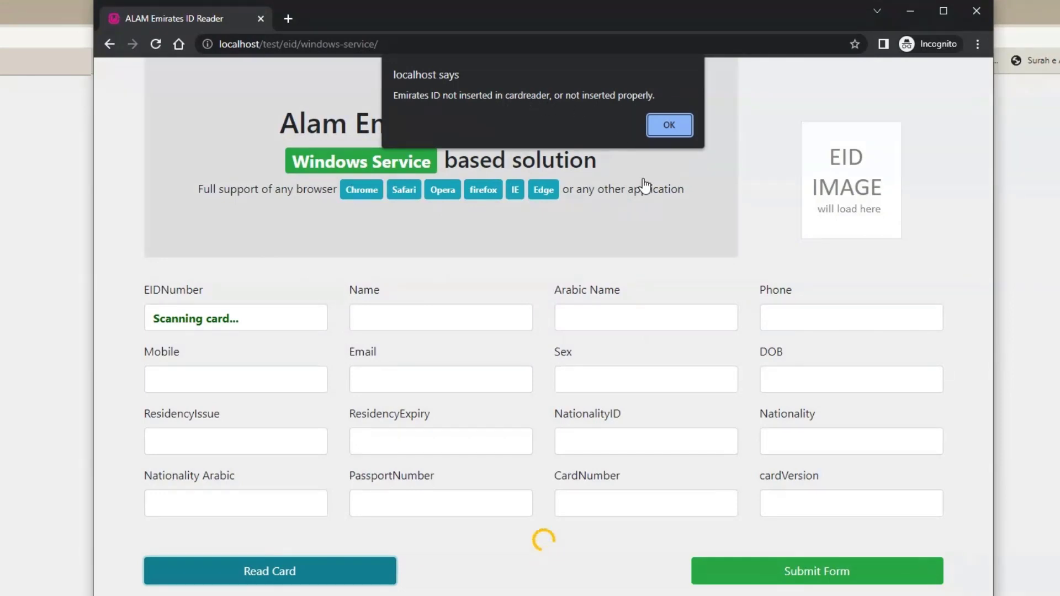
left_click(668, 125)
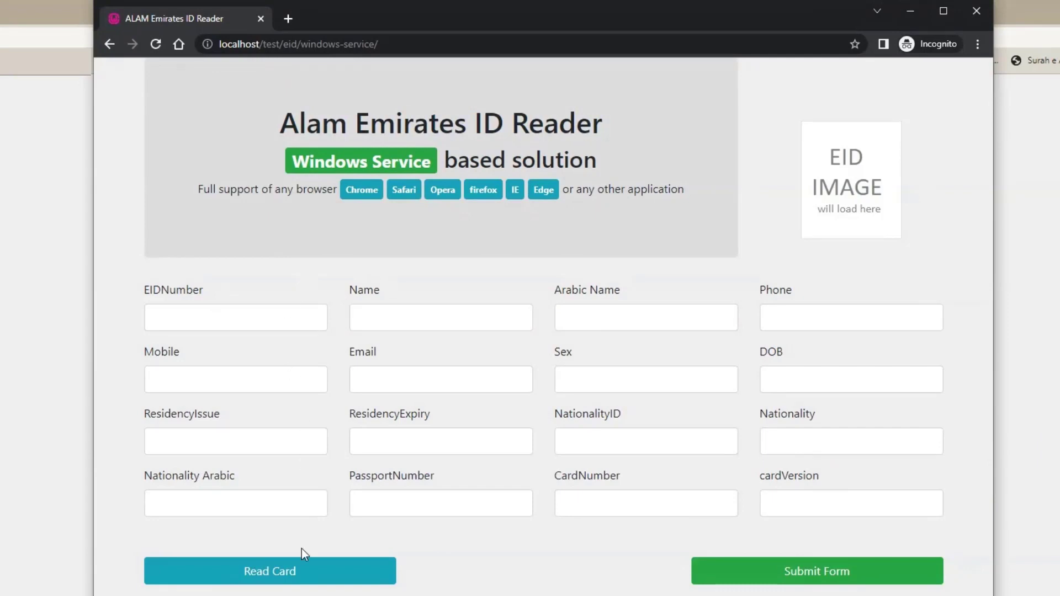
- Begin scanning the inserted Emirates ID card with Read Card in Chrome
left_click(269, 570)
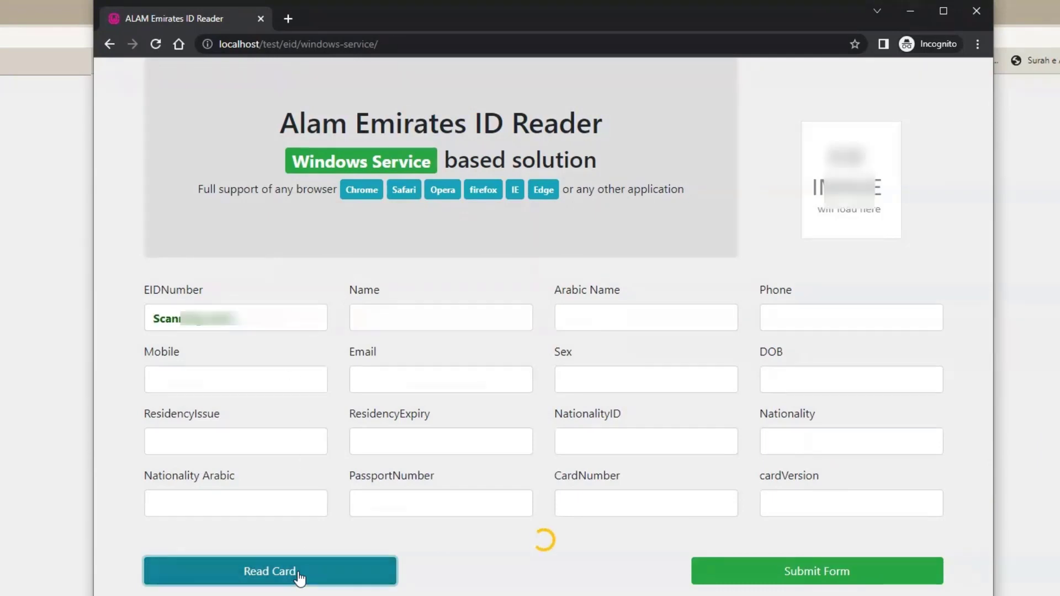
left_click(270, 571)
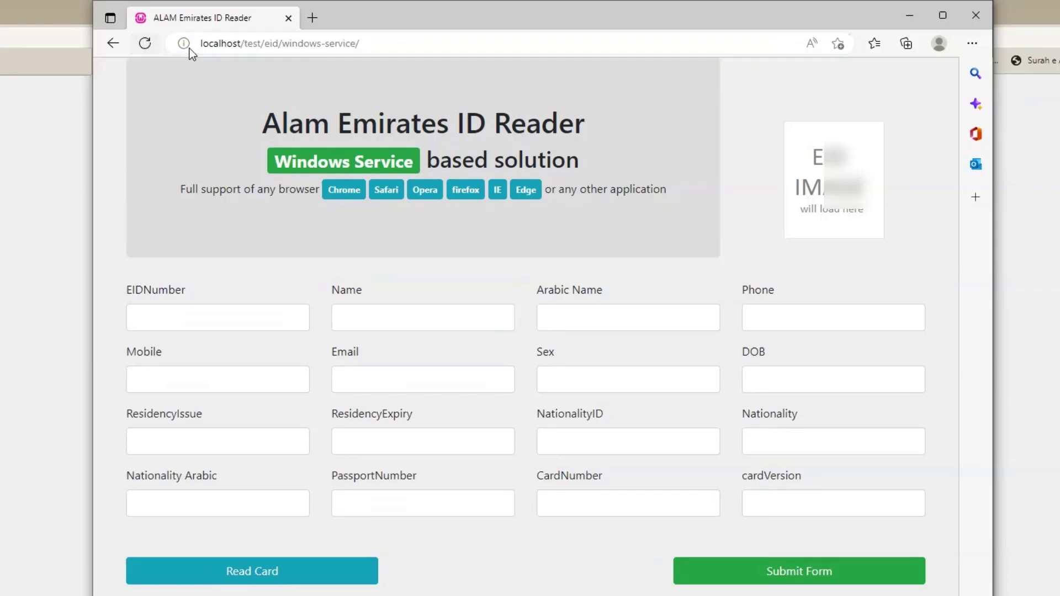
mouse_move(320, 549)
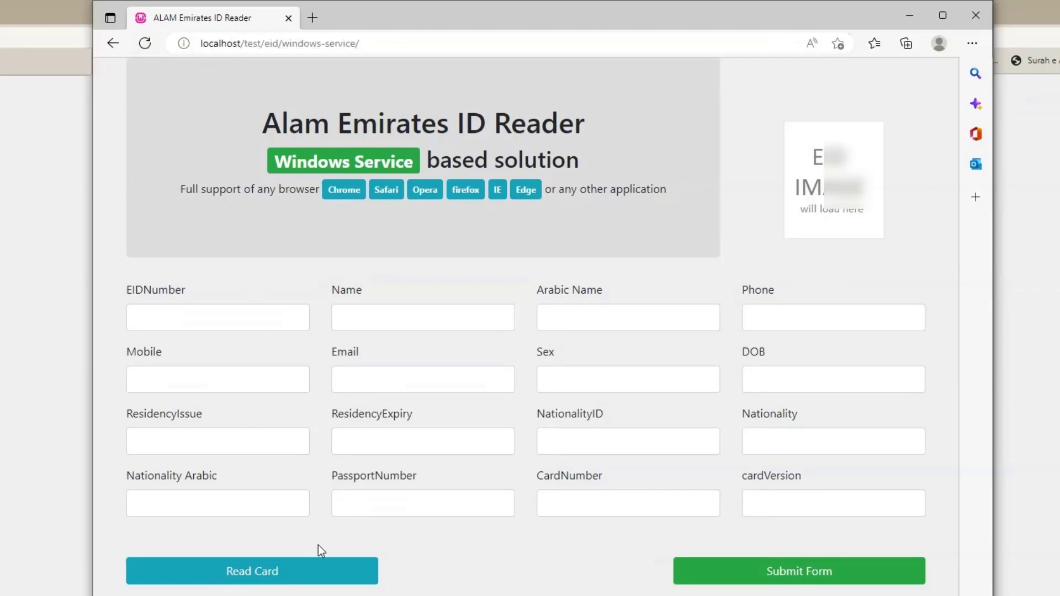
- Read the Emirates ID card in Edge, populating the holder's details and photo
left_click(252, 570)
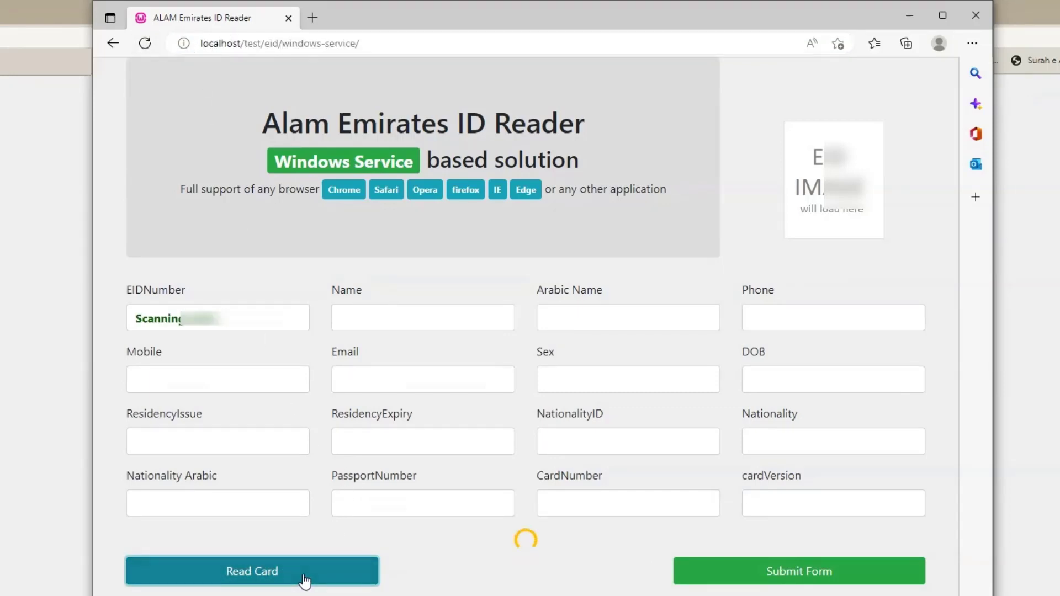
left_click(252, 570)
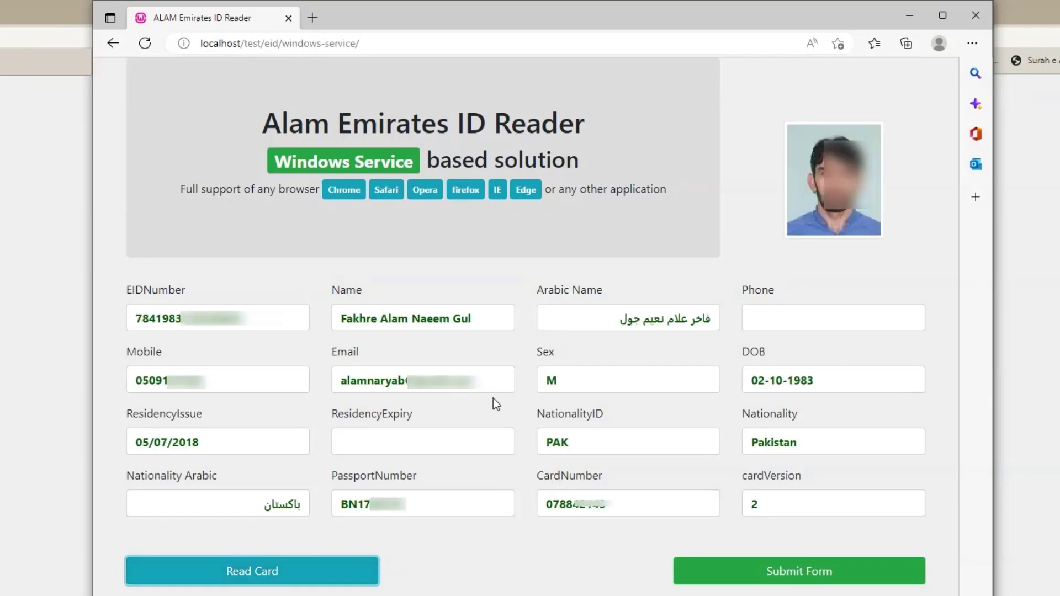
mouse_move(497, 359)
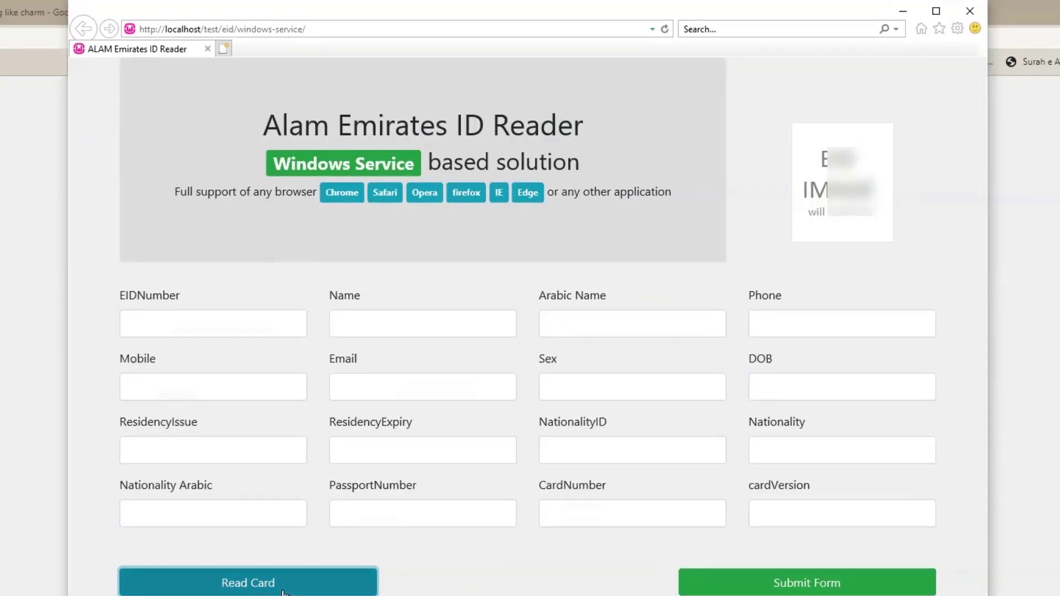
- Read the card in Internet Explorer, then read again without the card to trigger the not-inserted alert
left_click(247, 582)
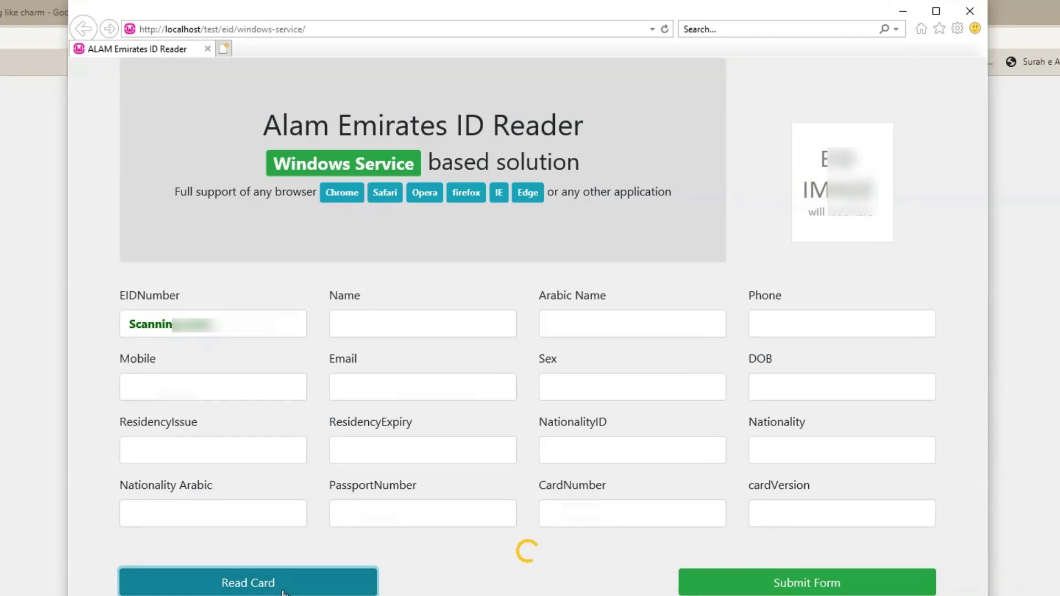
left_click(248, 582)
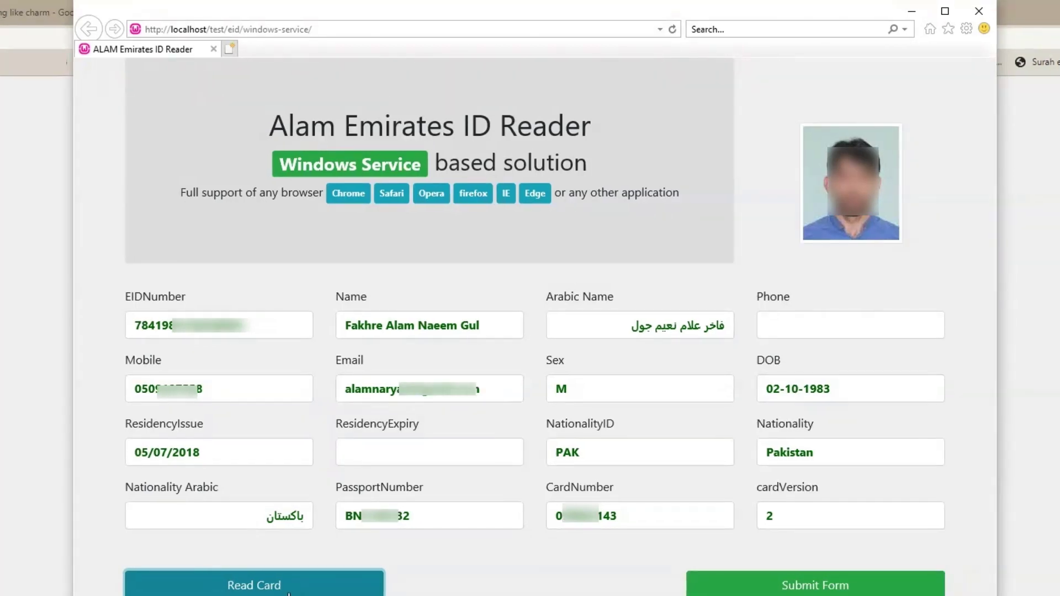
left_click(253, 584)
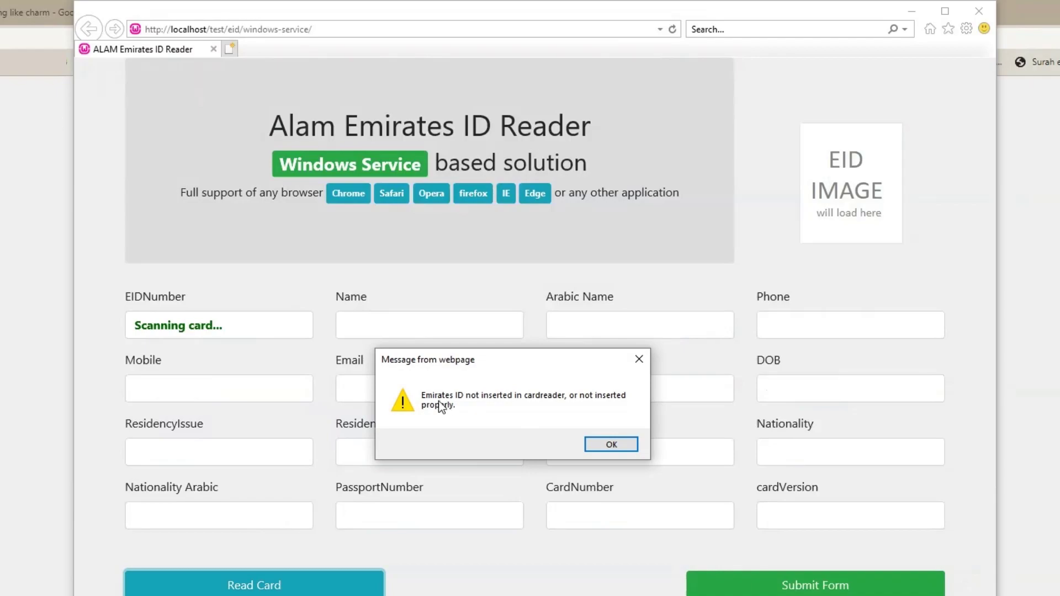
mouse_move(440, 408)
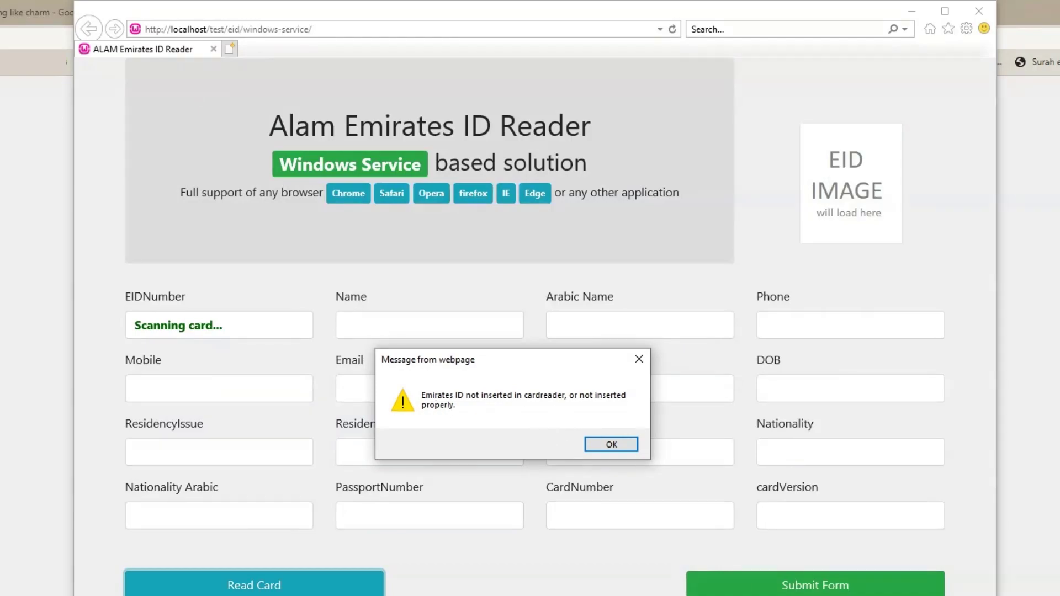